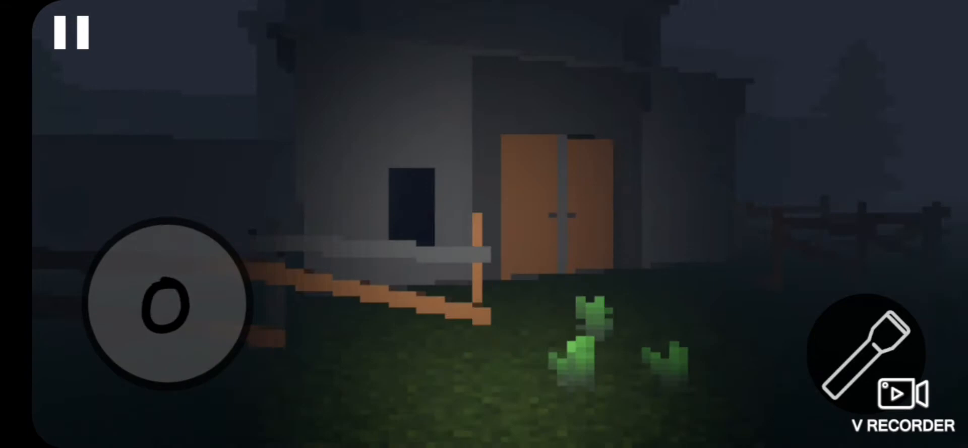
left_click_drag(166, 302, 111, 253)
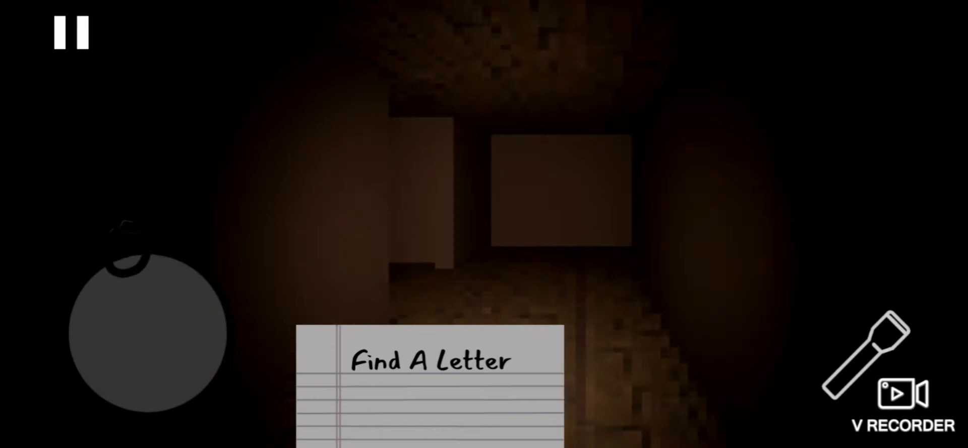
left_click(866, 346)
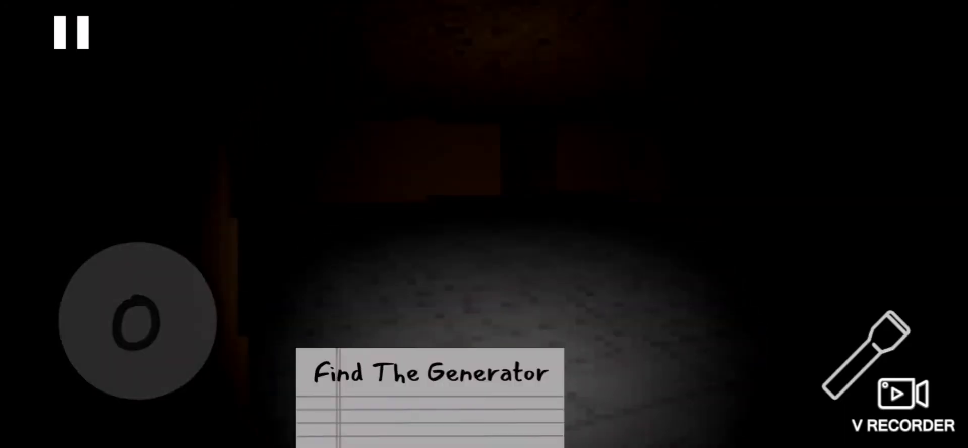
left_click_drag(136, 321, 163, 247)
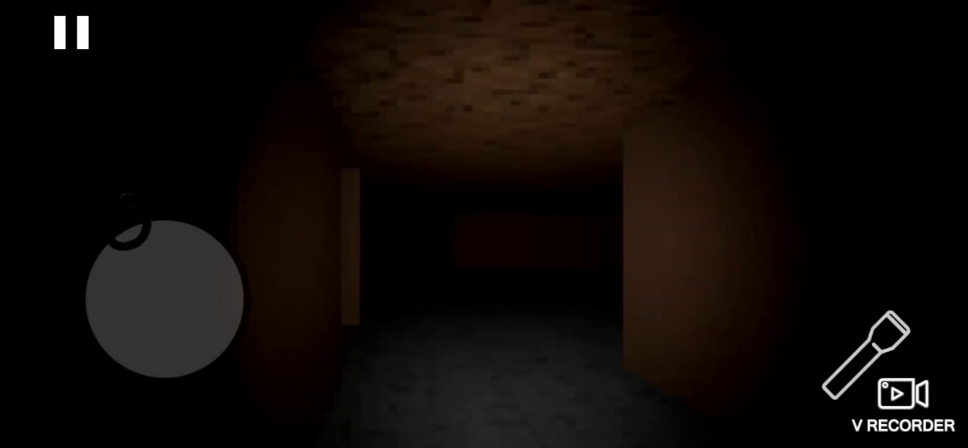
left_click(868, 352)
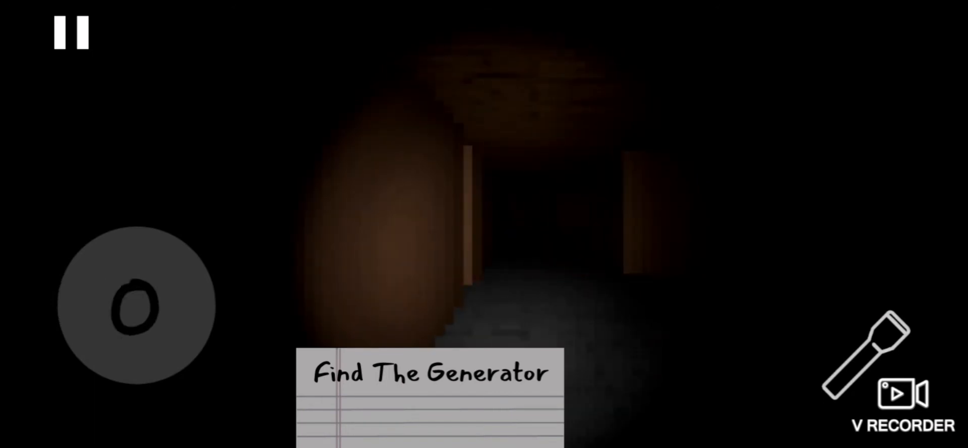
left_click_drag(135, 305, 167, 253)
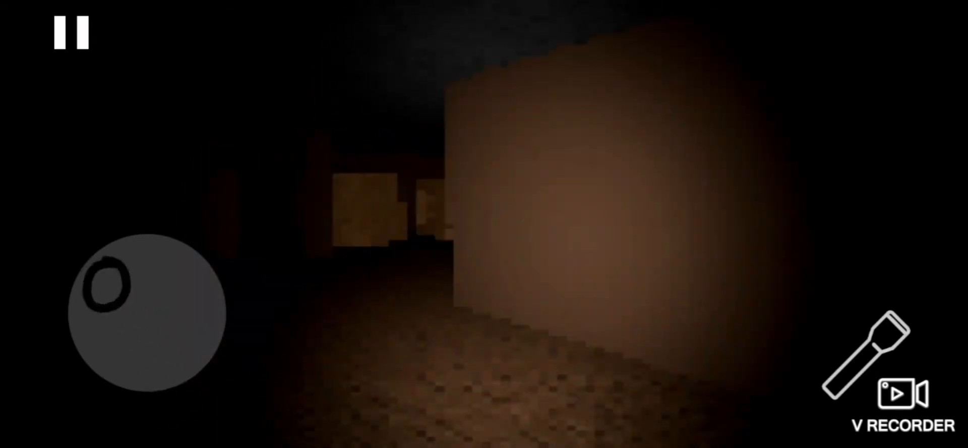
left_click_drag(142, 291, 93, 321)
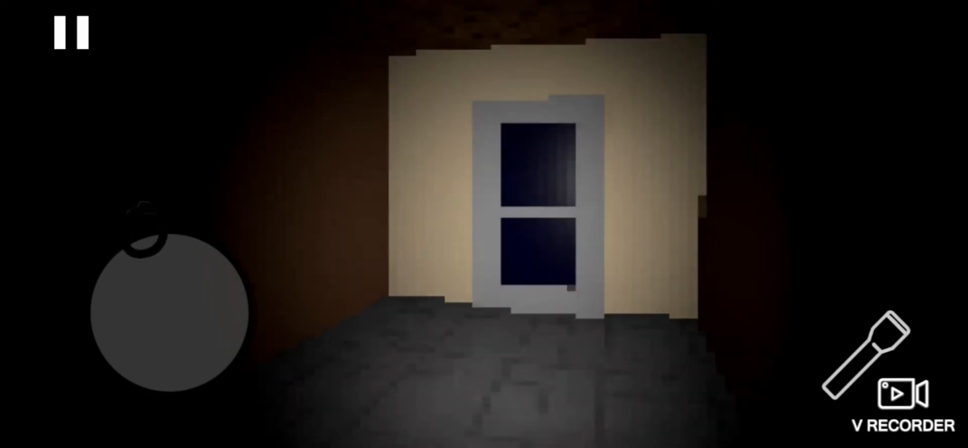
left_click(868, 346)
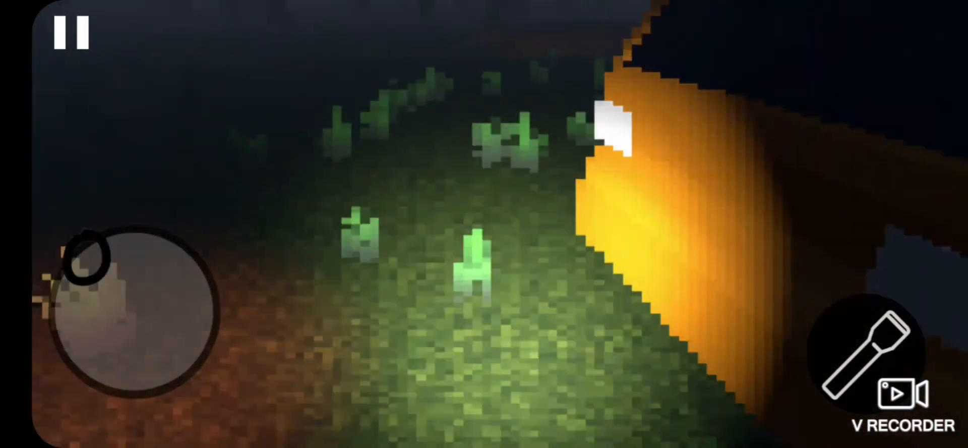
left_click(71, 35)
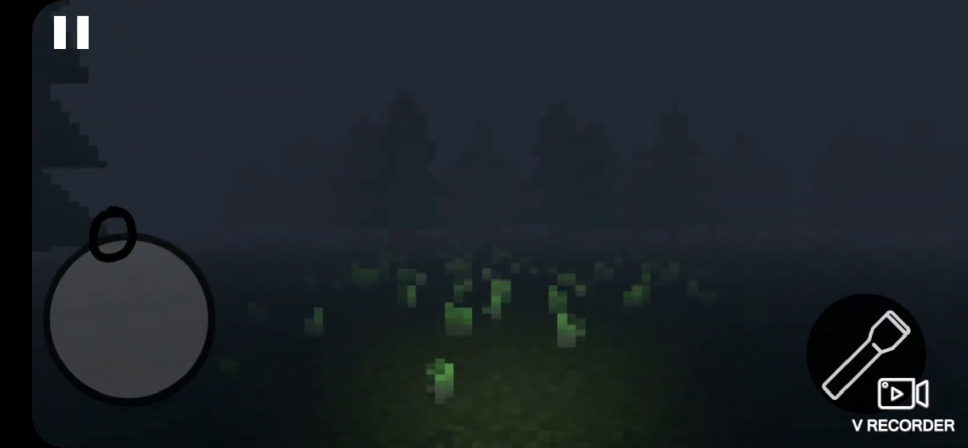
left_click_drag(114, 235, 74, 361)
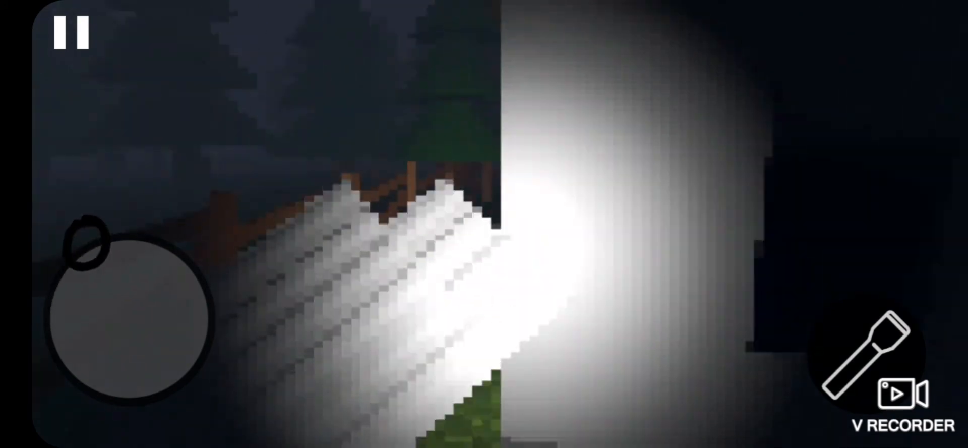
left_click(869, 352)
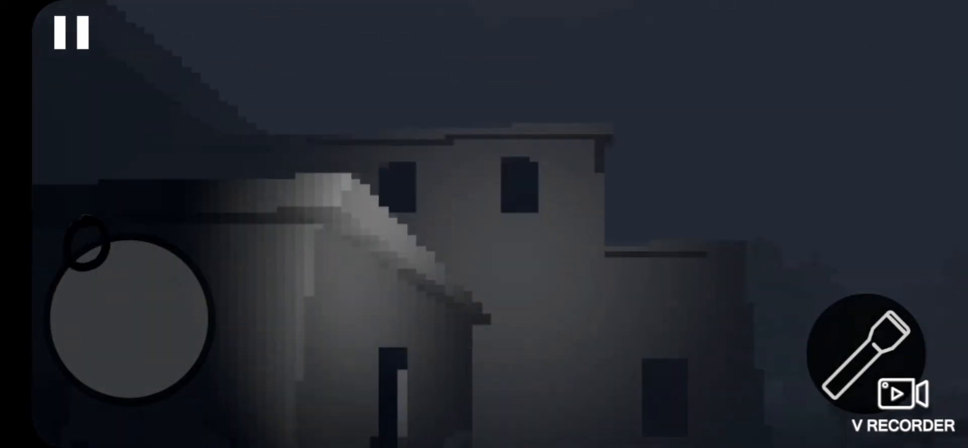